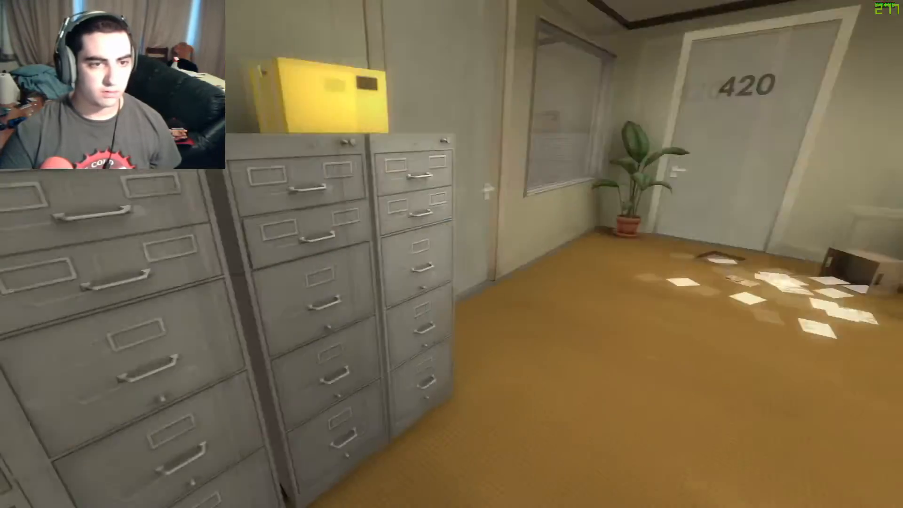
pyautogui.moveTo(452, 254)
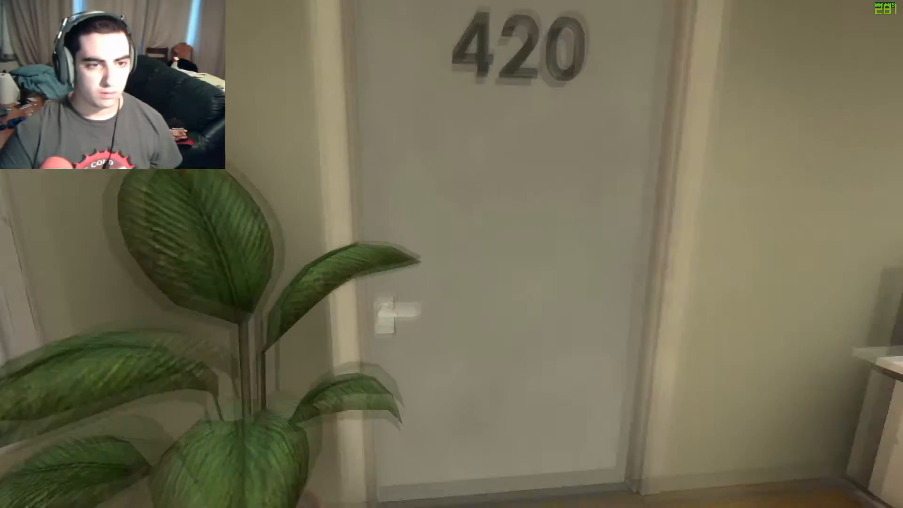